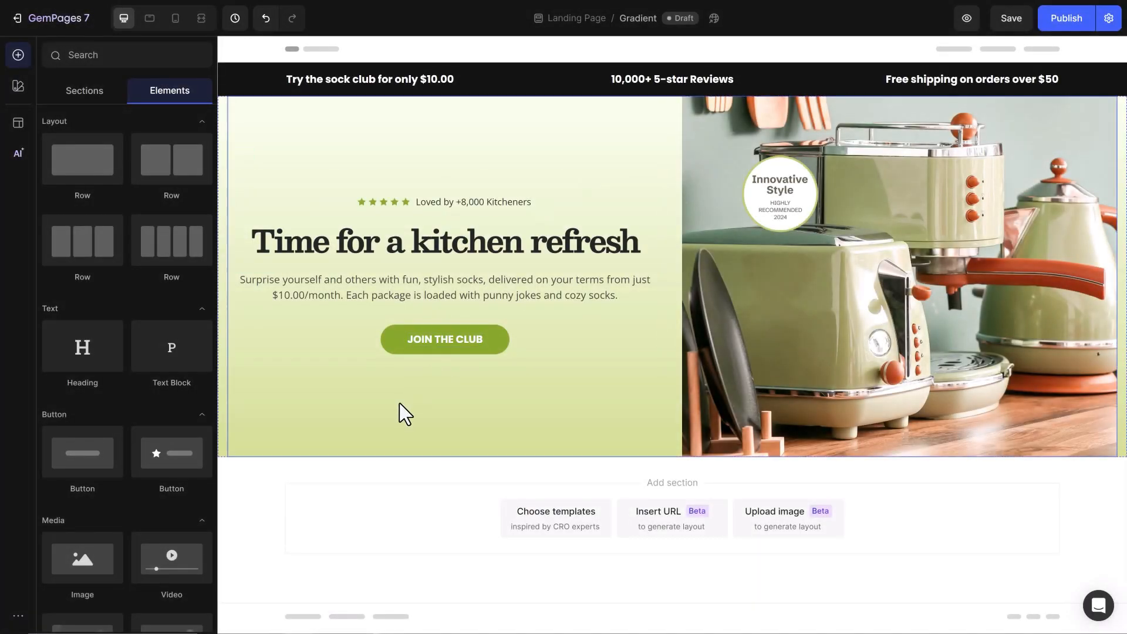
Step: Select the JOIN THE CLUB button in the hero section to widen it to 500 px
left_click(444, 339)
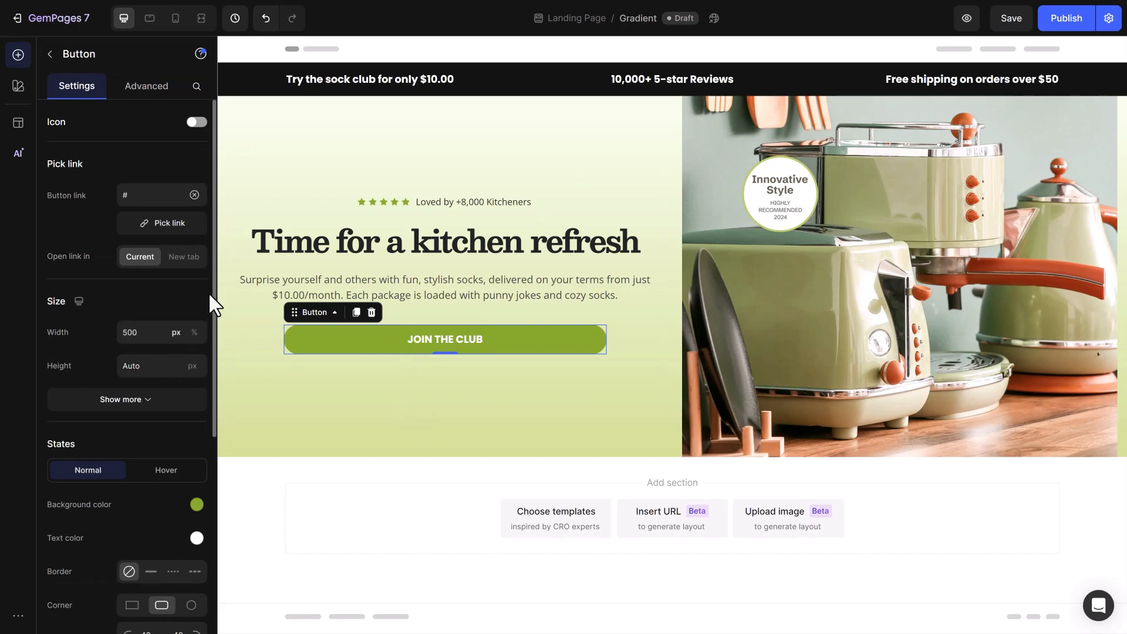
Step: Switch the button's solid green background to a green-to-white gradient at 130°
scroll("down", 3)
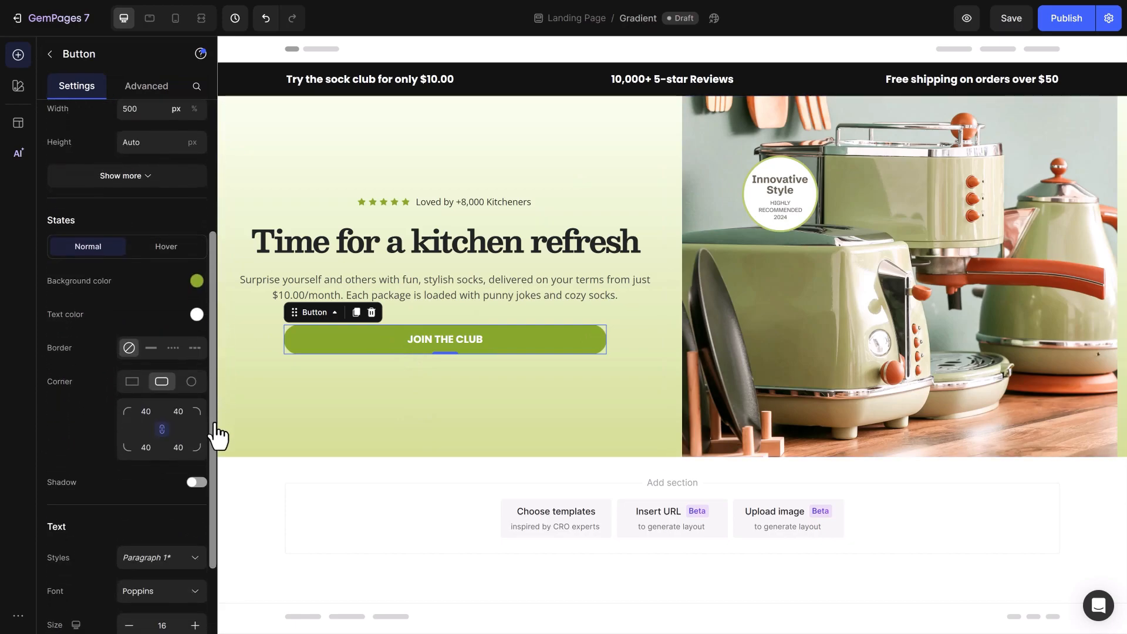
left_click(197, 281)
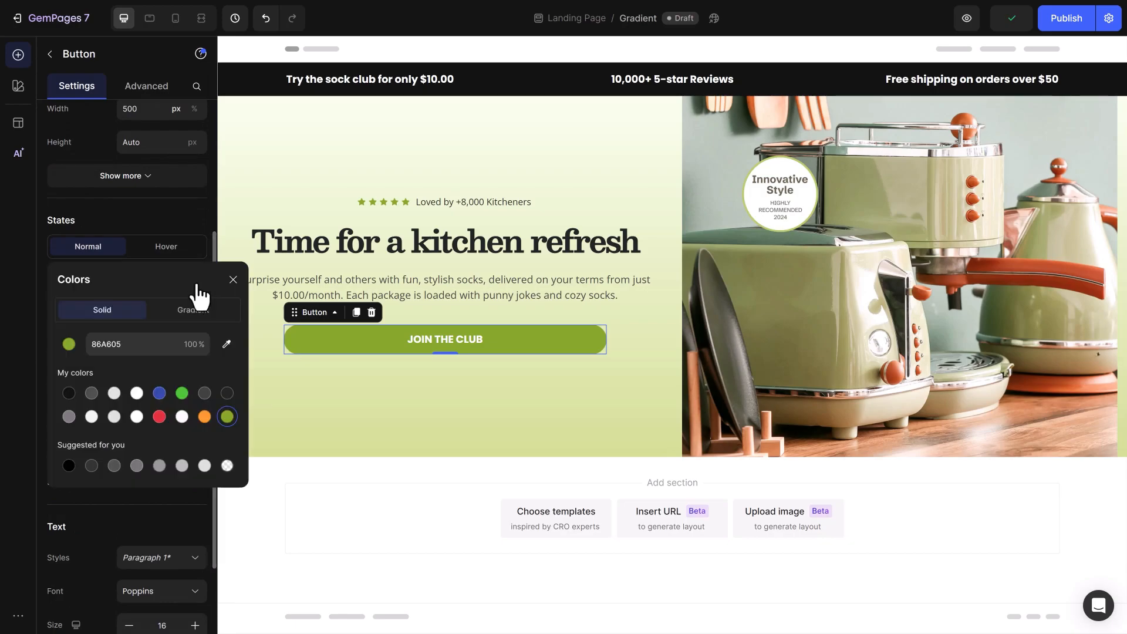
left_click(192, 307)
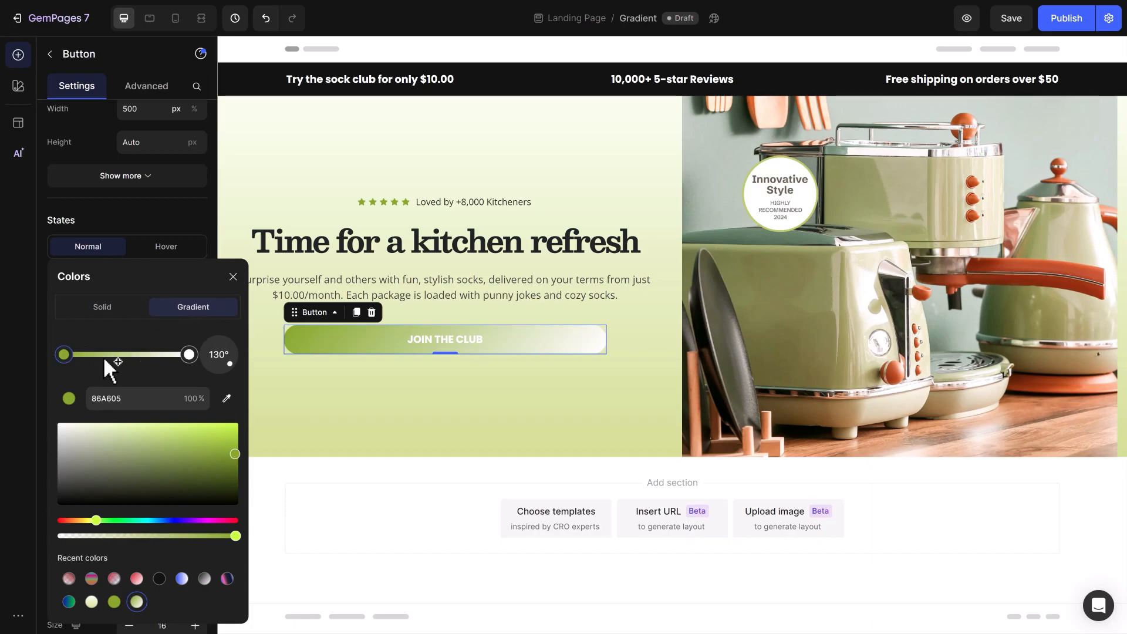
Step: Turn the gradient angle to 214° and edit the white stop's hex colour
left_click(189, 355)
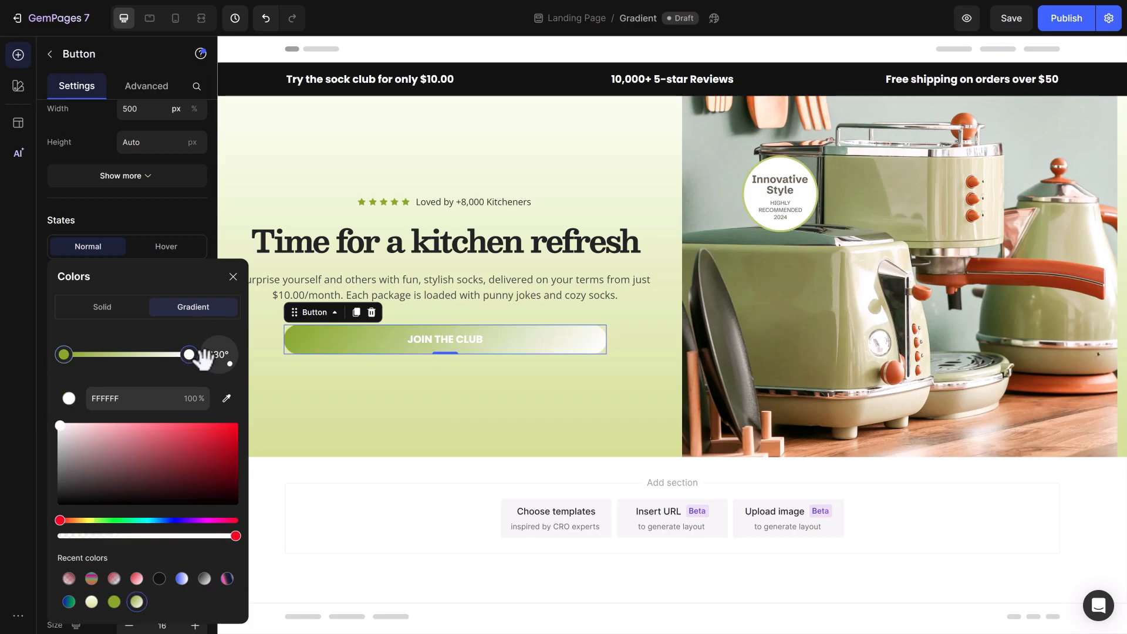
left_click_drag(219, 353, 213, 367)
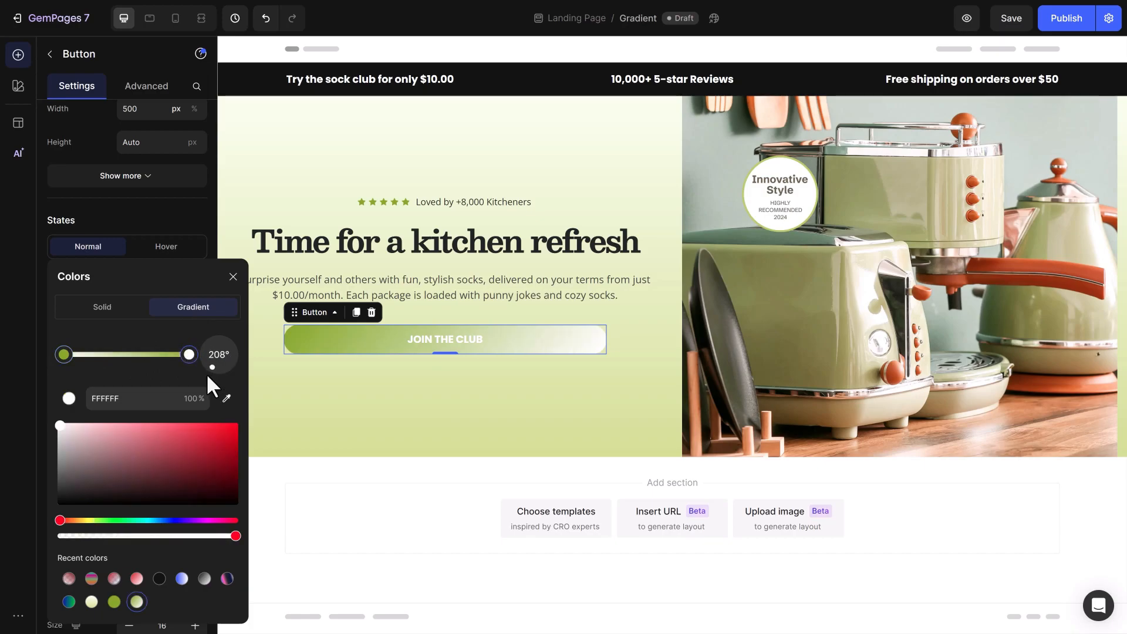
left_click_drag(213, 367, 219, 363)
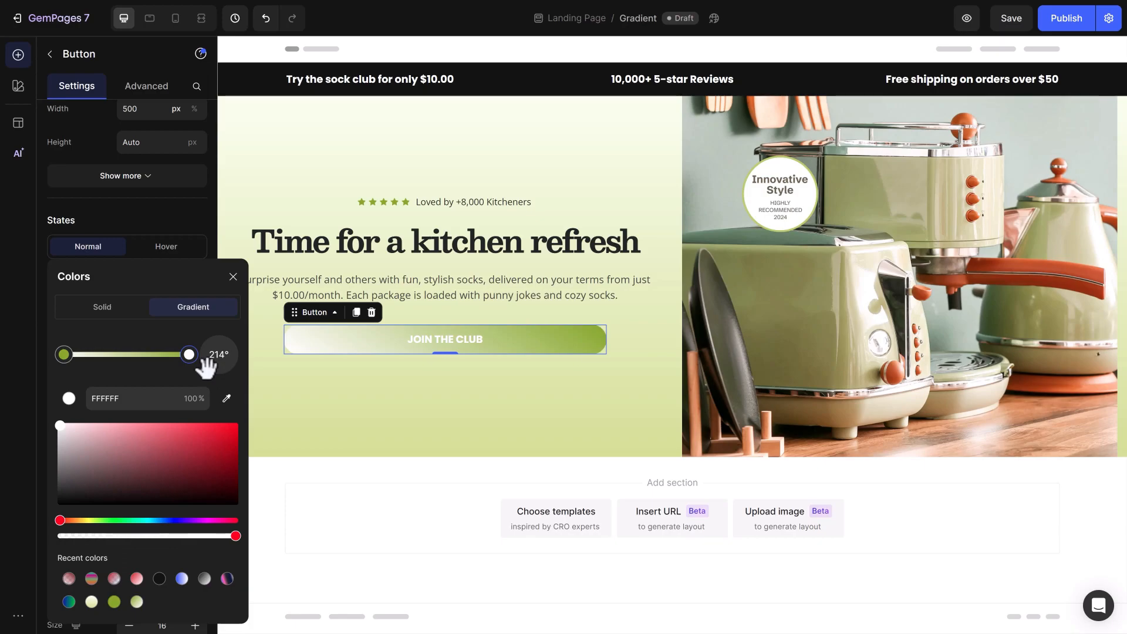
left_click(129, 399)
type("F5FDE7")
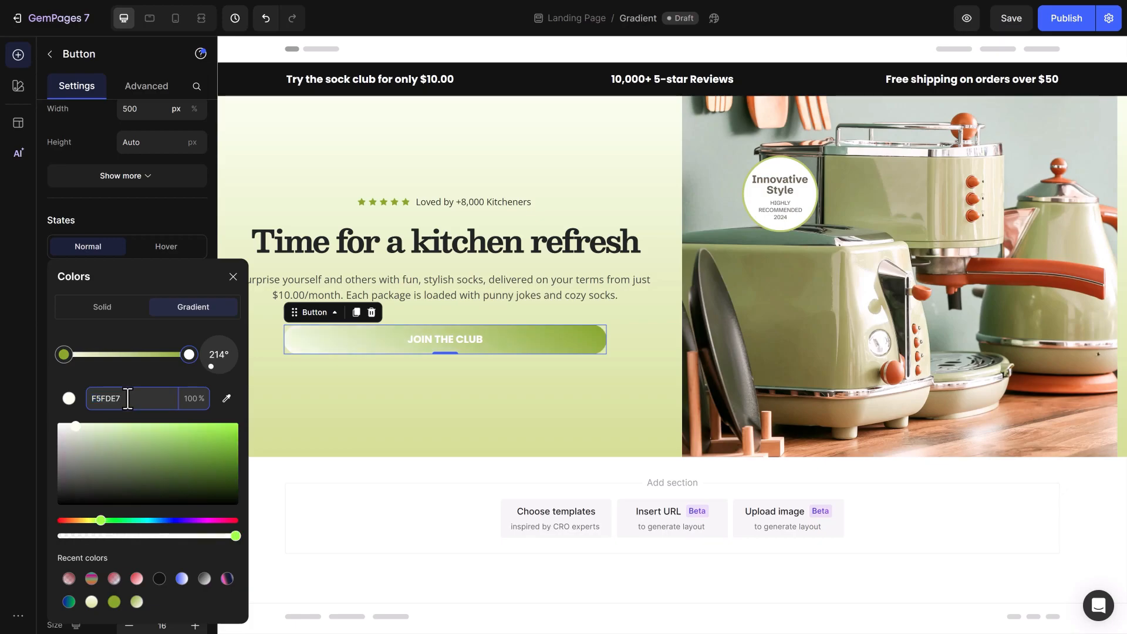
mouse_move(226, 398)
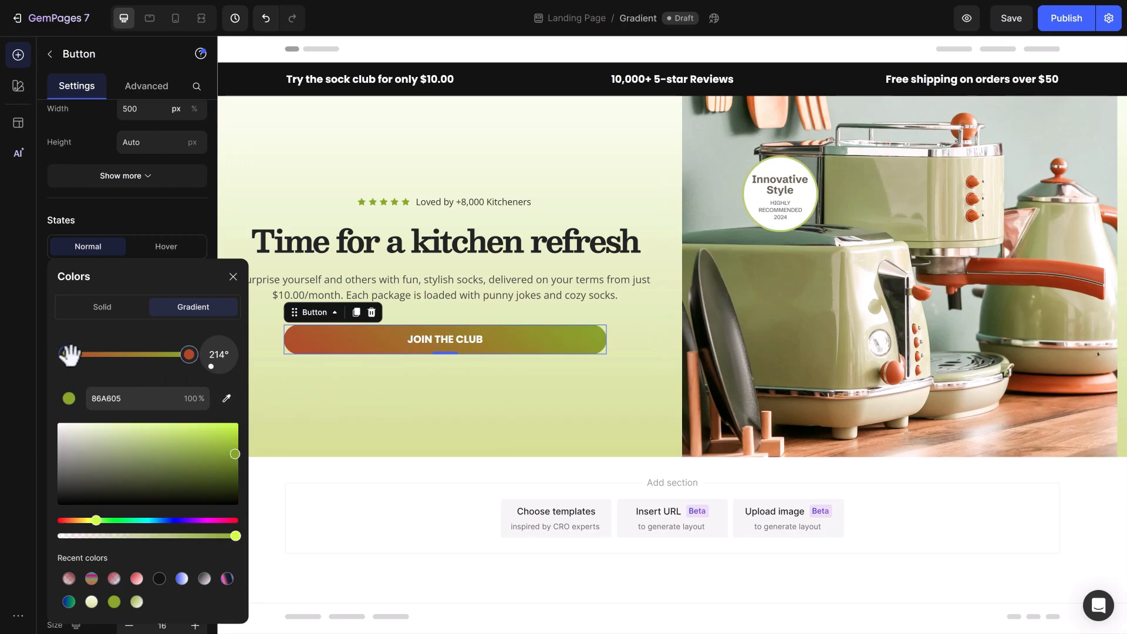
Step: Recolour both gradient ends and add an EF9013 orange stop, giving five orange-to-dark-red stops
left_click(226, 398)
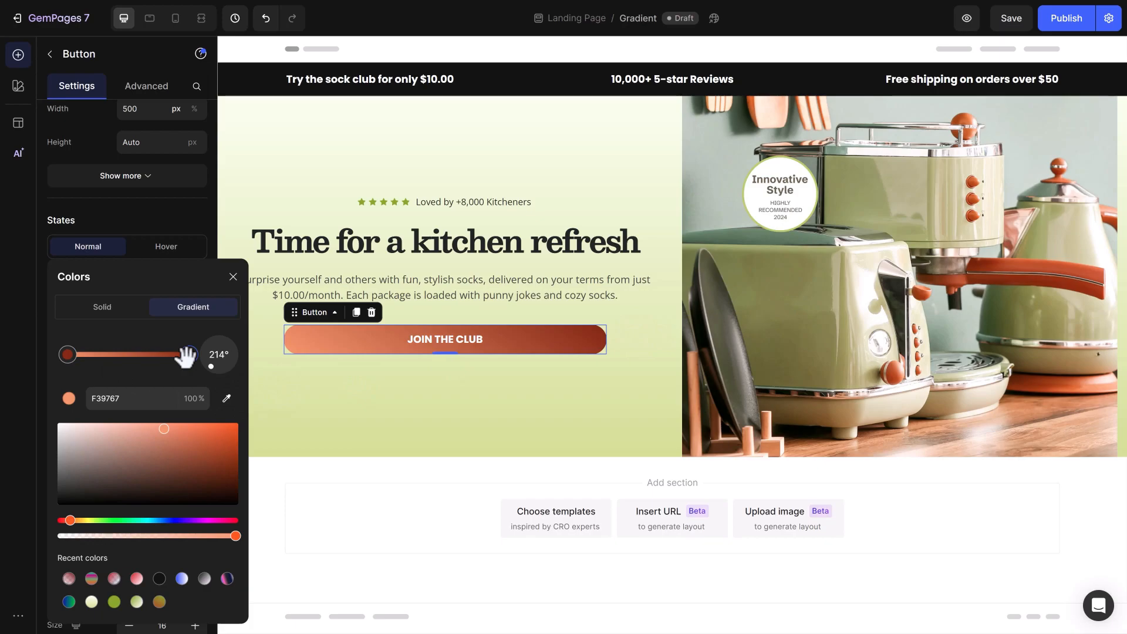
left_click(91, 354)
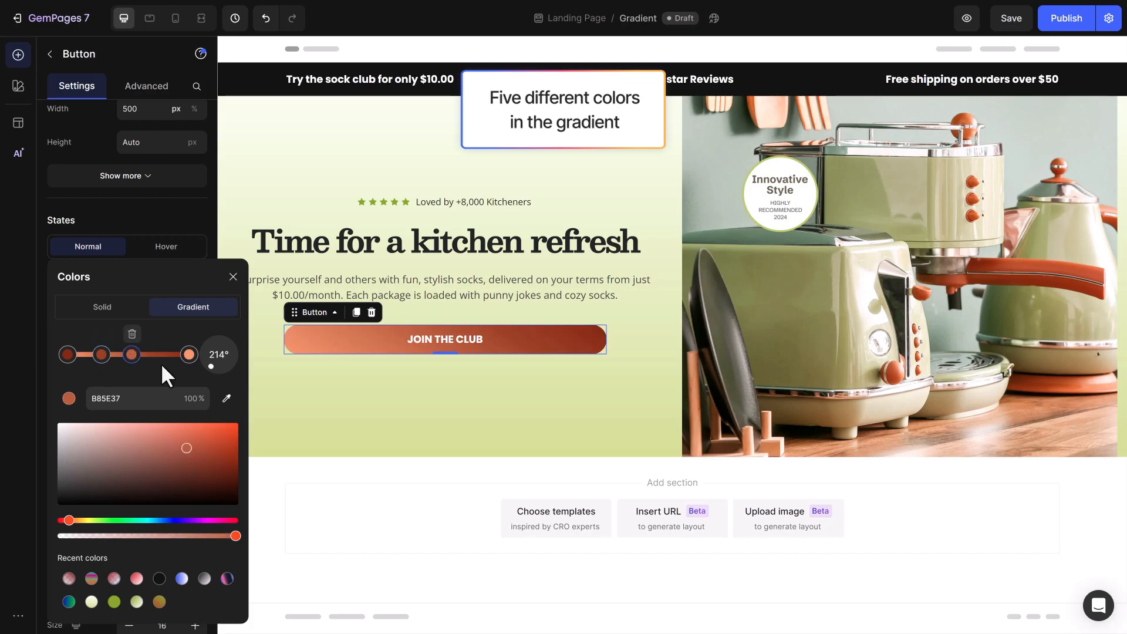
left_click(195, 436)
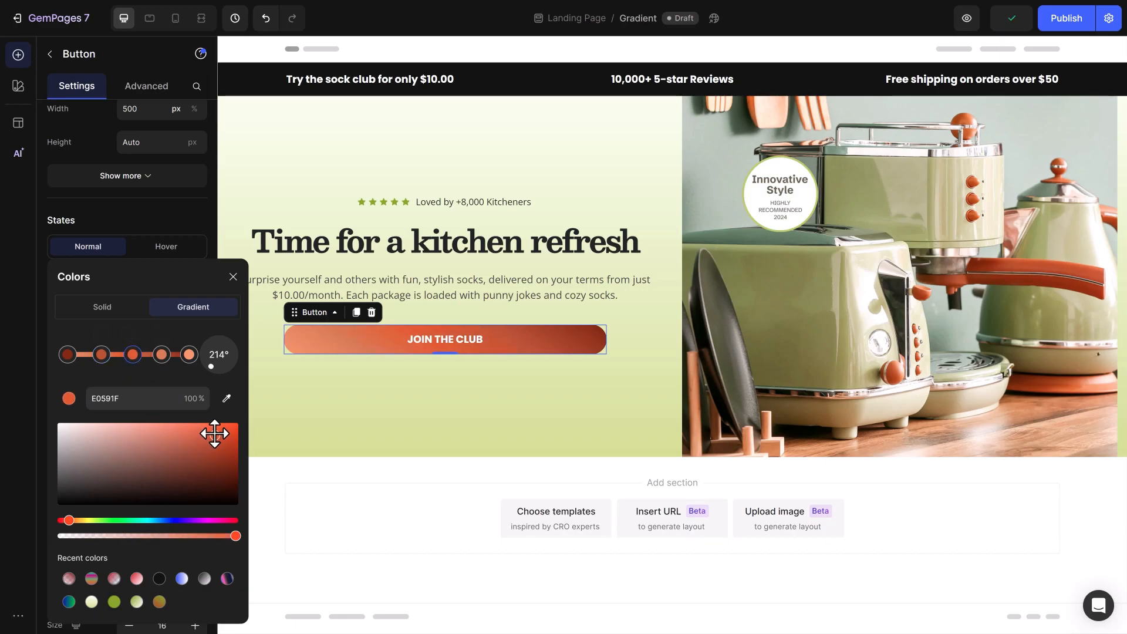
left_click_drag(217, 432, 208, 436)
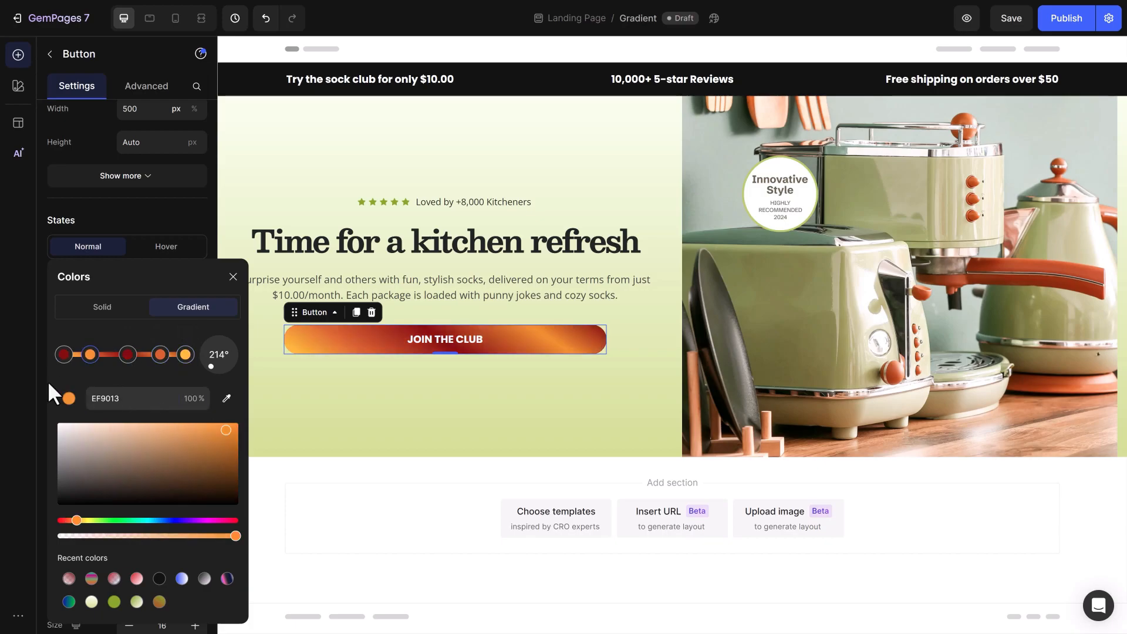
mouse_move(63, 354)
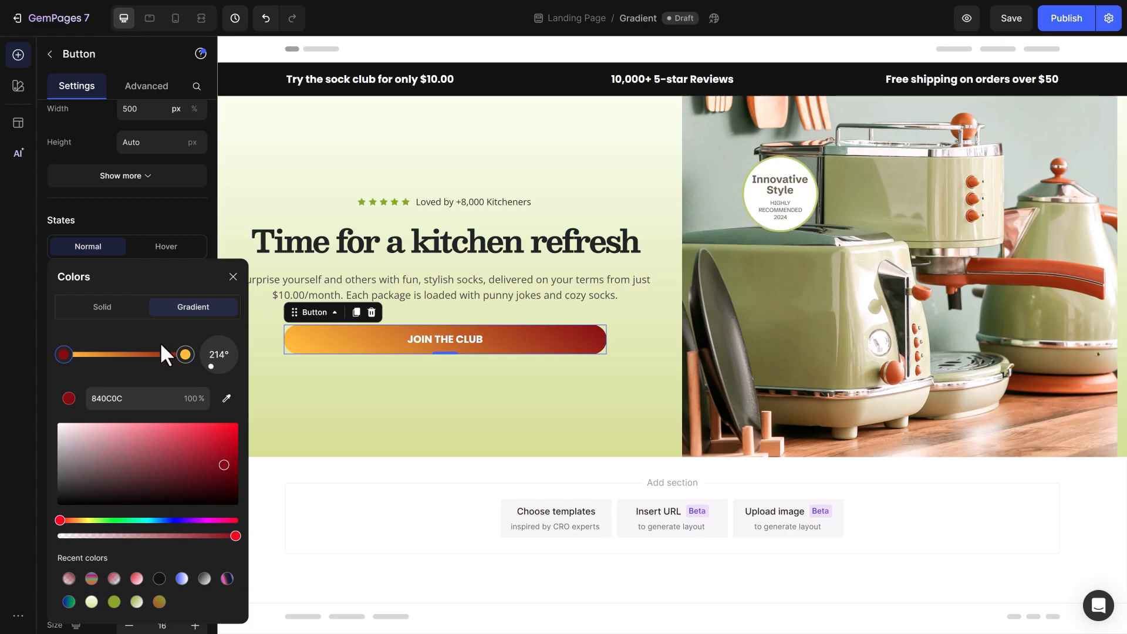
Step: Select the dark red stop and shift the other stop's hue to golden orange FFBD16
left_click(1011, 18)
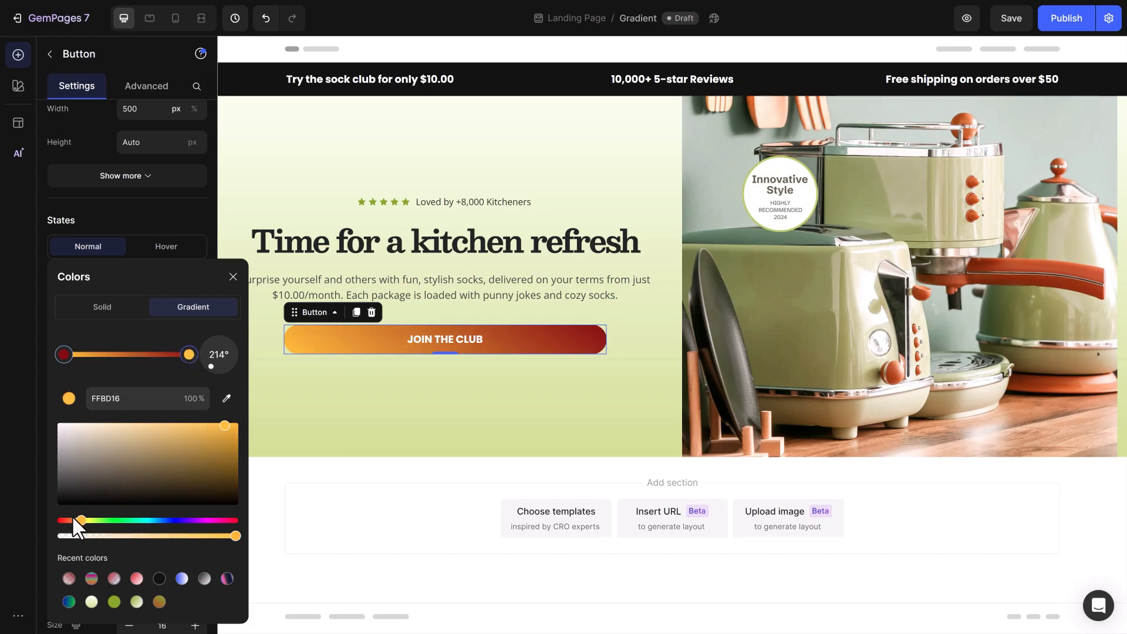
left_click_drag(81, 519, 65, 519)
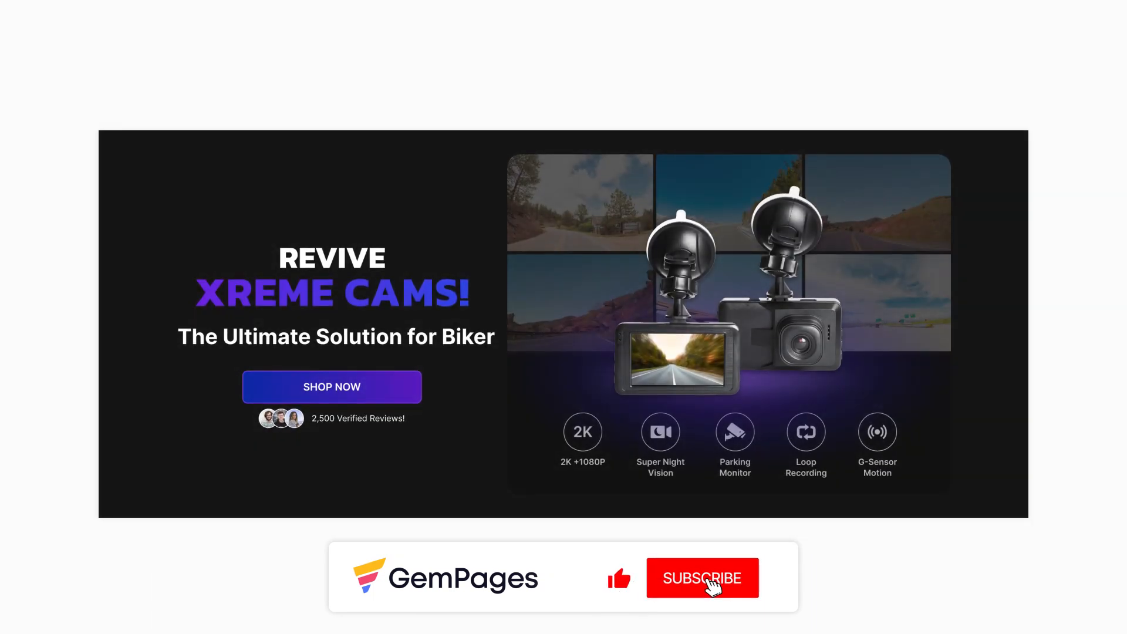
left_click(702, 578)
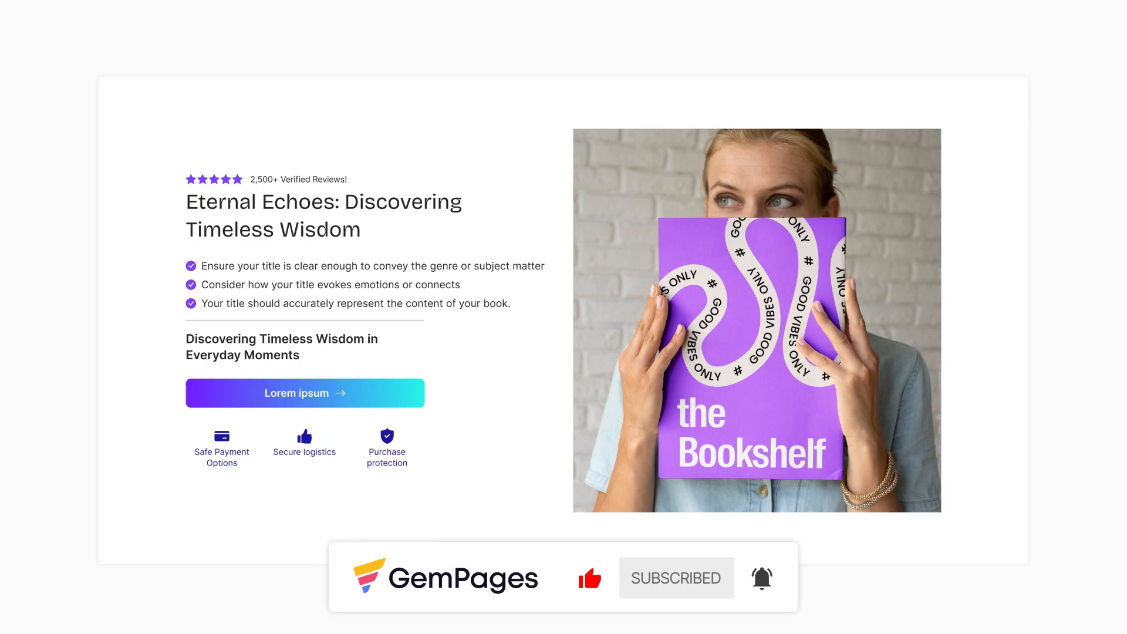